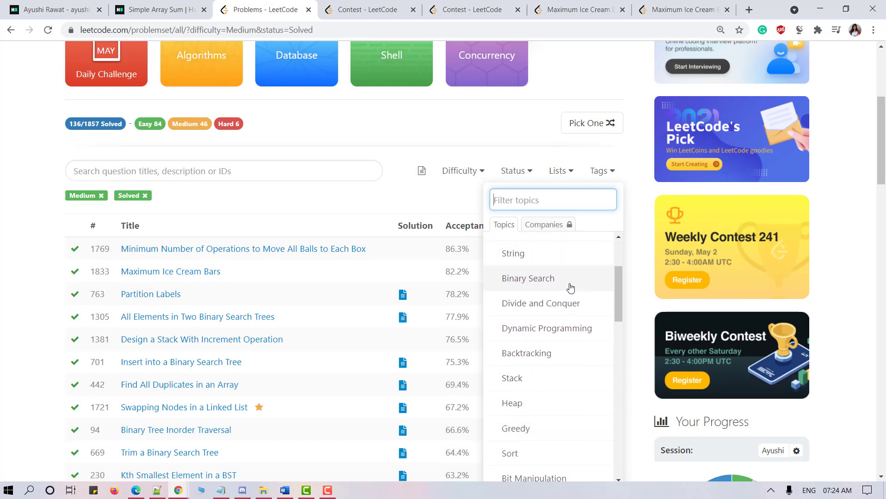
Step: Sort the problem list by the Difficulty column
scroll(down, 3)
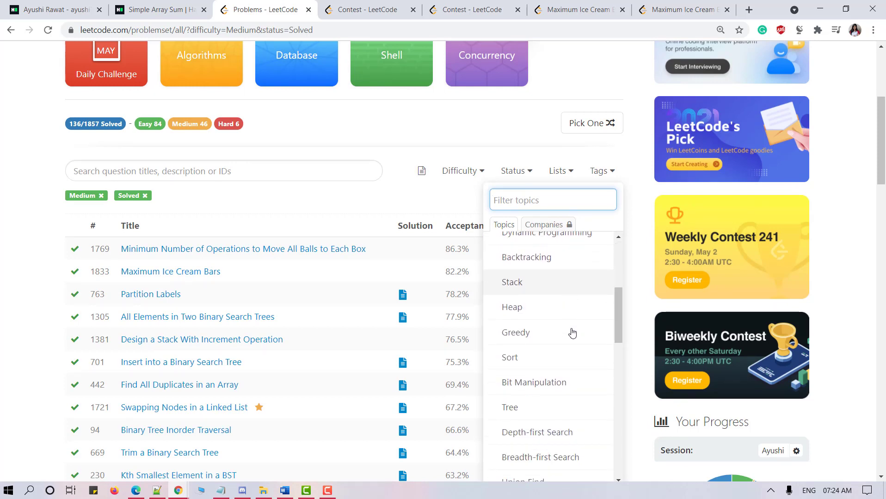
scroll(down, 3)
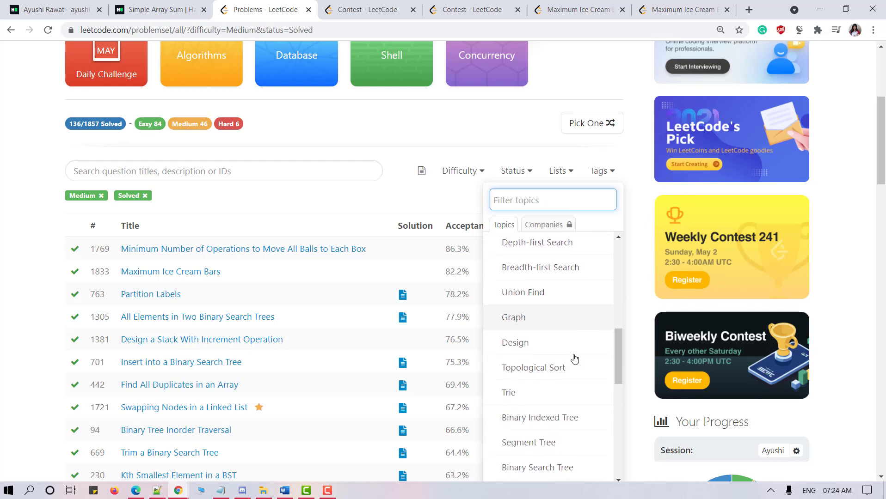
scroll(down, 3)
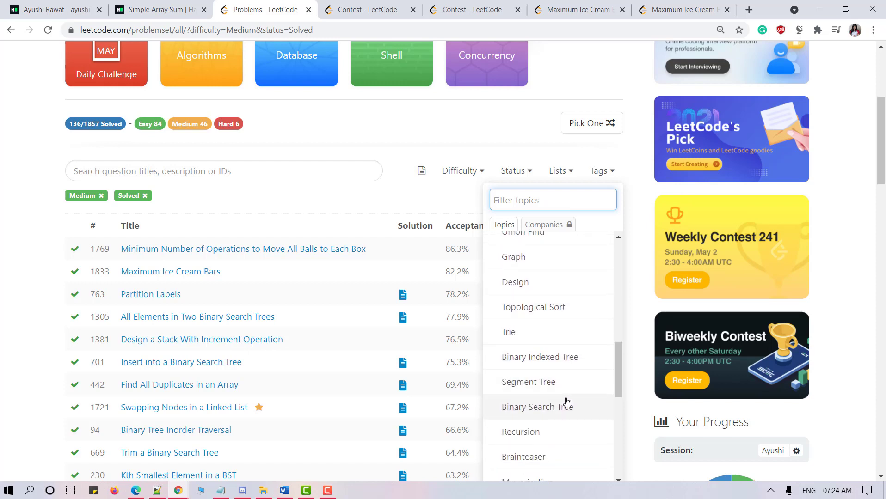
scroll(down, 3)
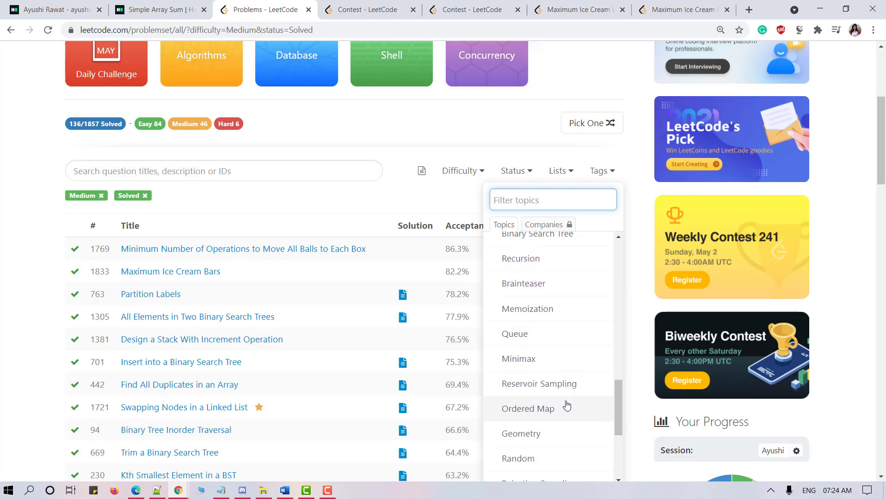
scroll(down, 3)
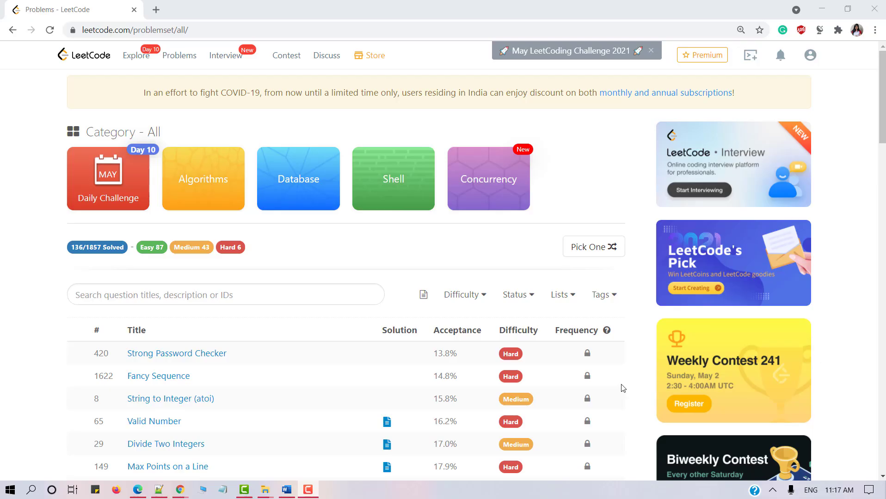
click(505, 331)
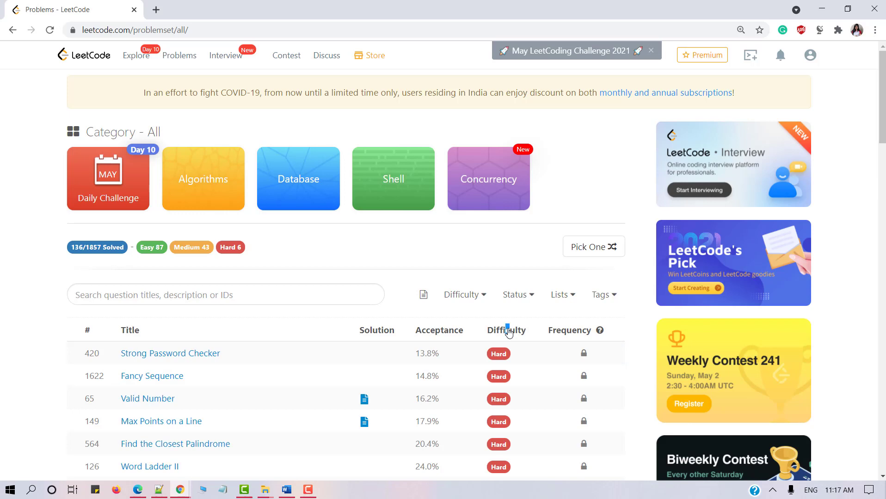
mouse_move(480, 298)
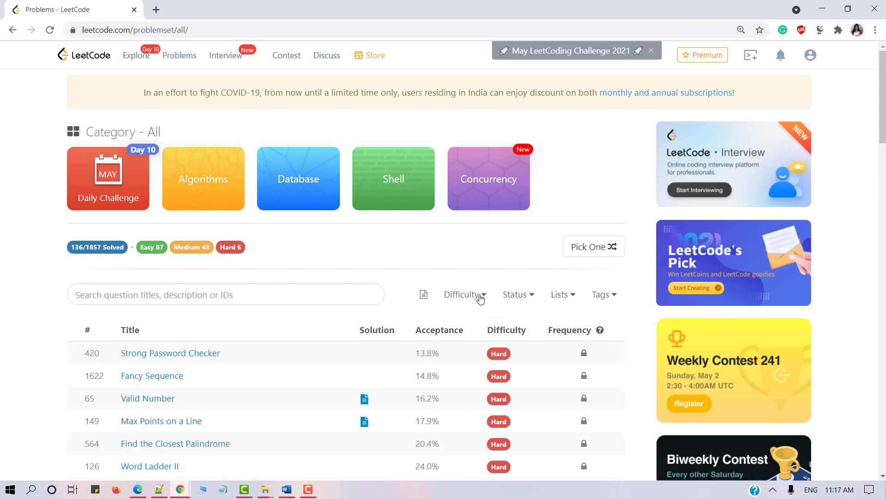
Step: Filter the list to Medium, then Hard, then finally Easy problems
click(463, 294)
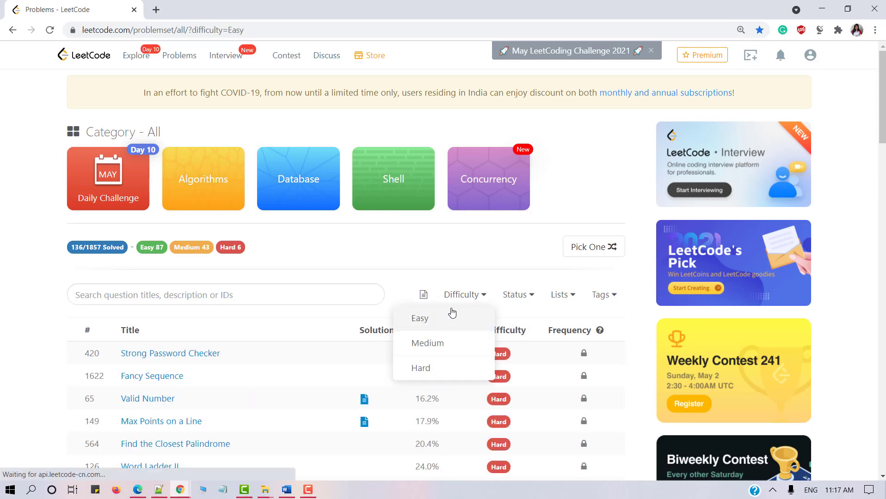
click(427, 343)
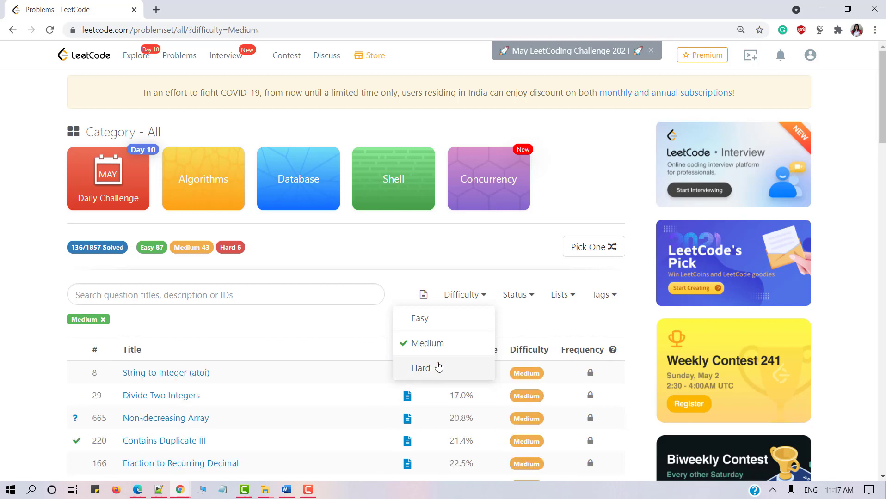
click(421, 368)
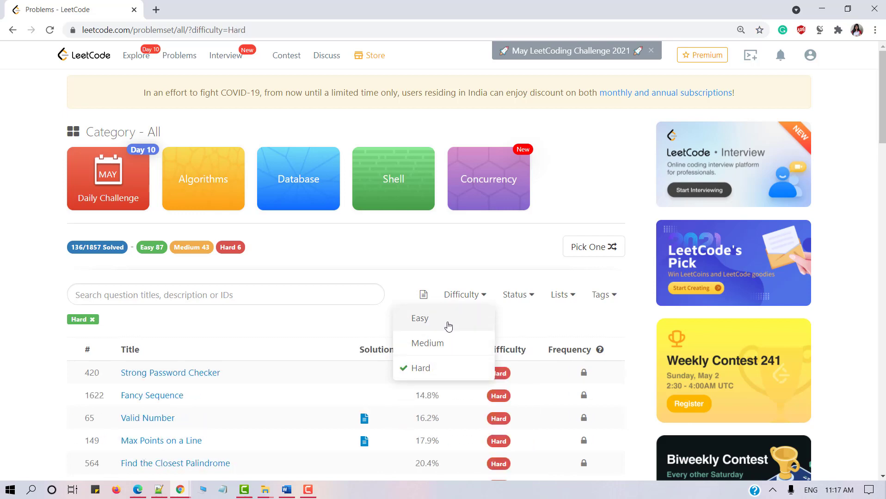
click(419, 318)
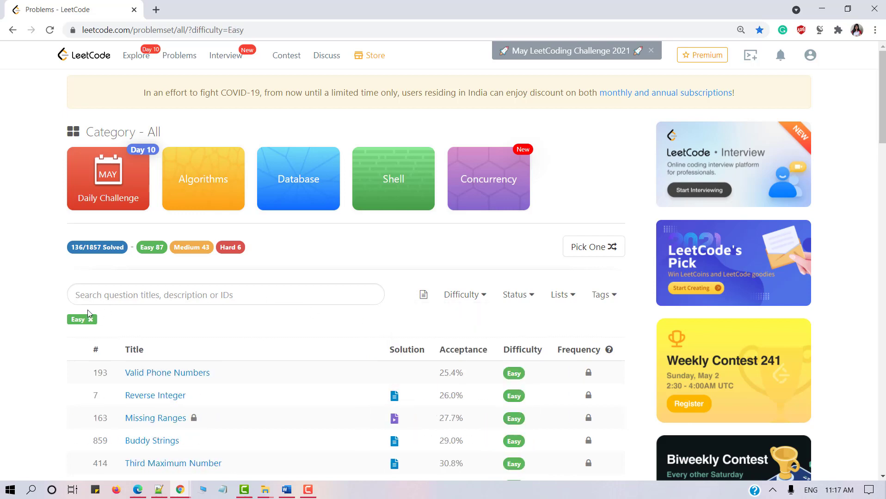